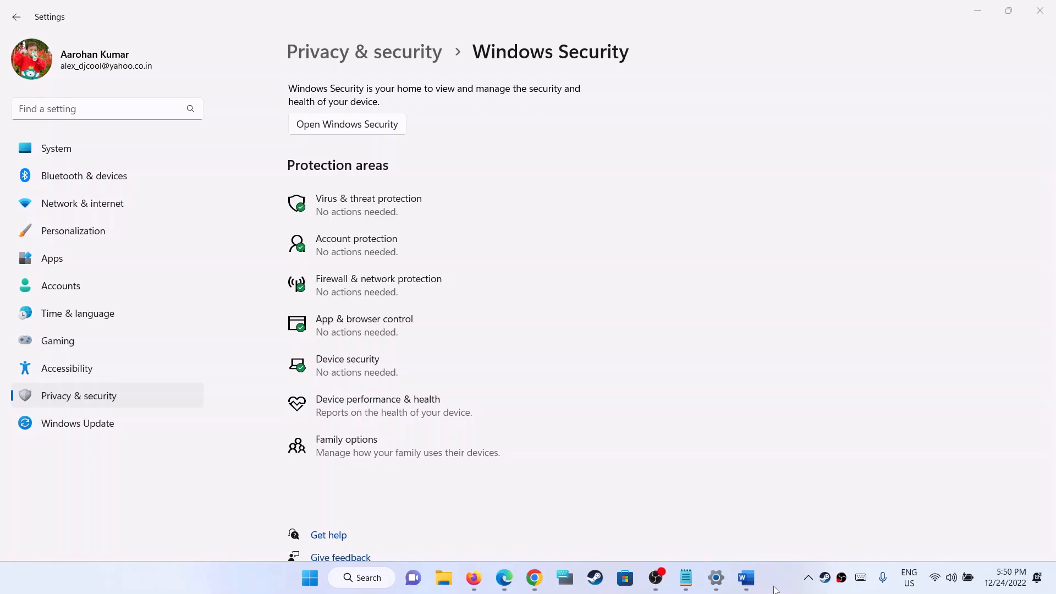
{"action": "mouse_move", "coordinate": [481, 200]}
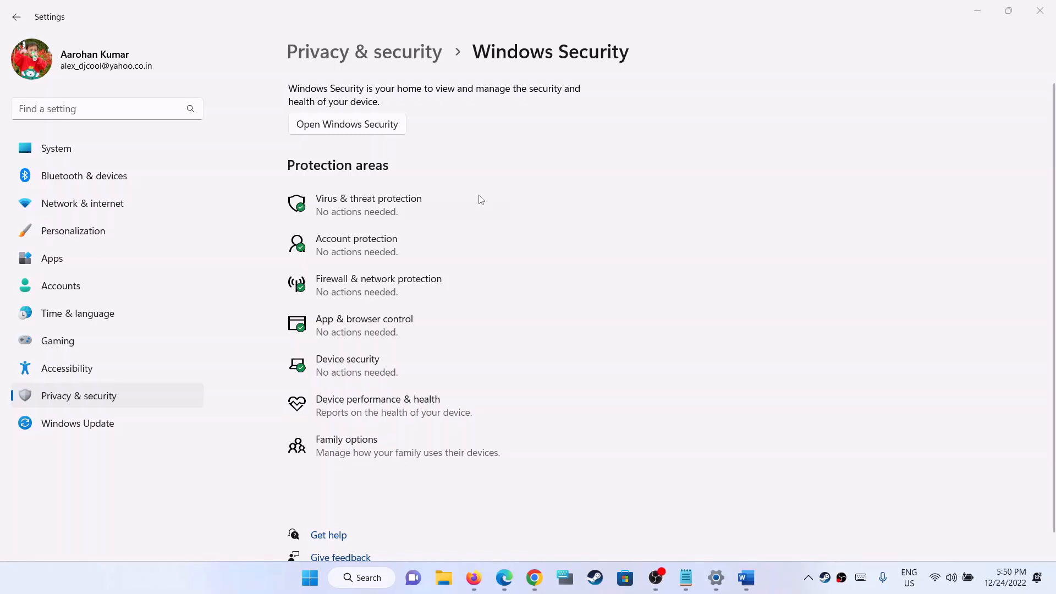
{"action": "mouse_move", "coordinate": [353, 333]}
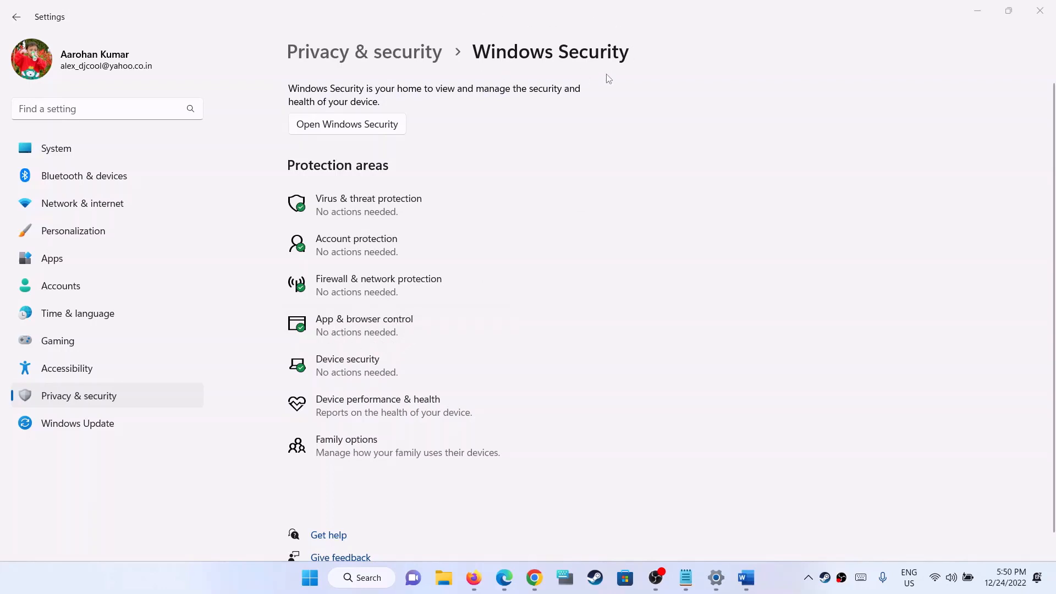
{"action": "mouse_move", "coordinate": [604, 72]}
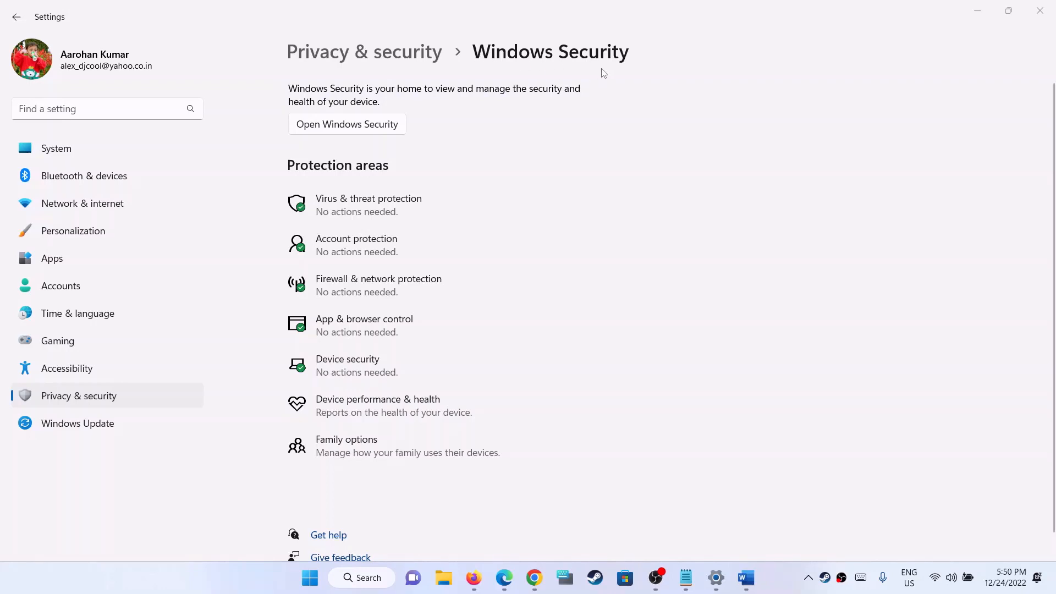
{"action": "mouse_move", "coordinate": [327, 325]}
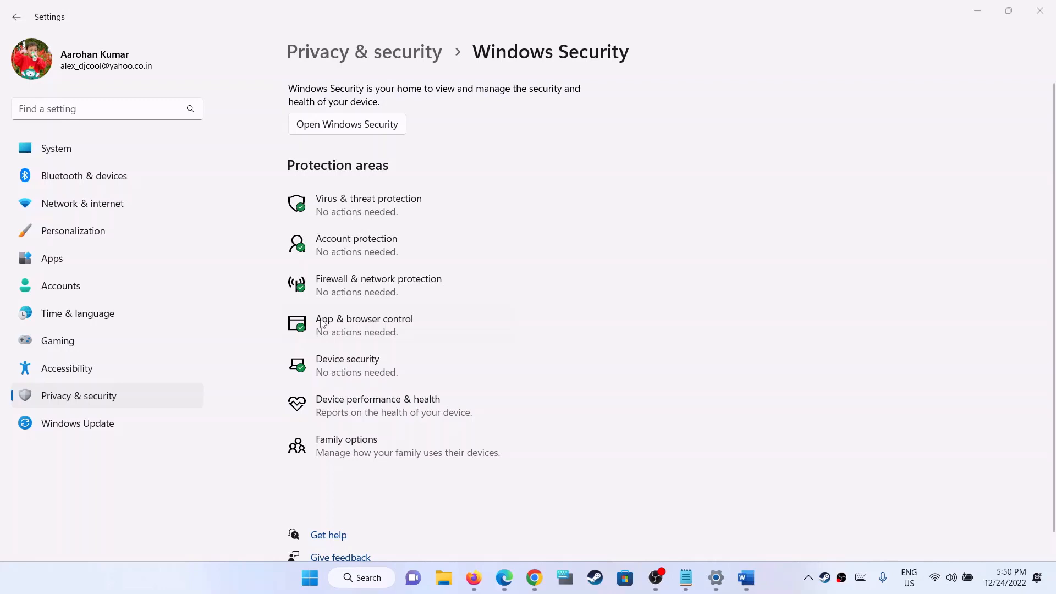
{"action": "mouse_move", "coordinate": [325, 347]}
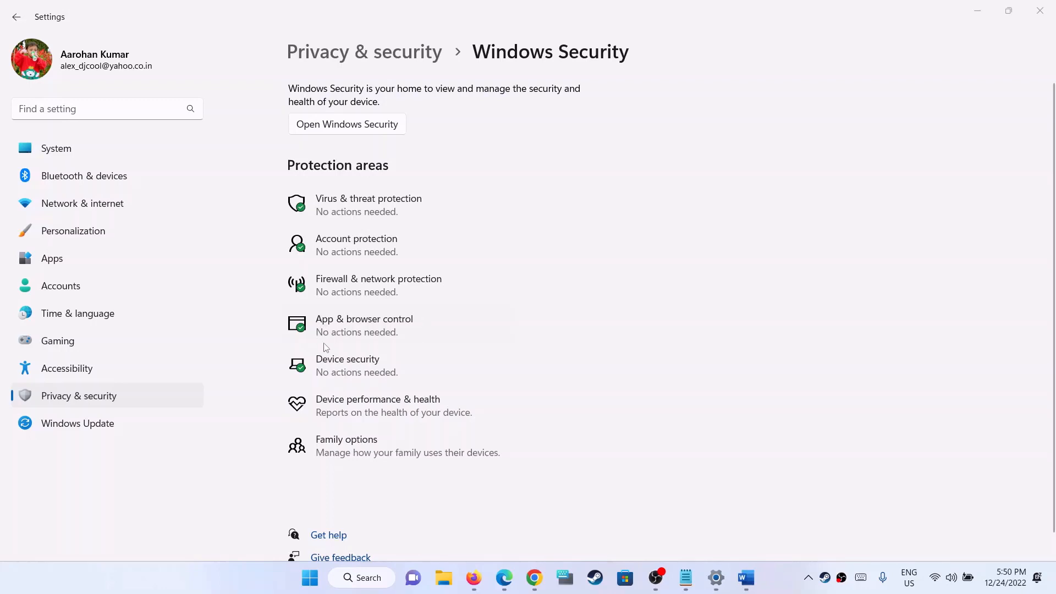
{"action": "mouse_move", "coordinate": [783, 535]}
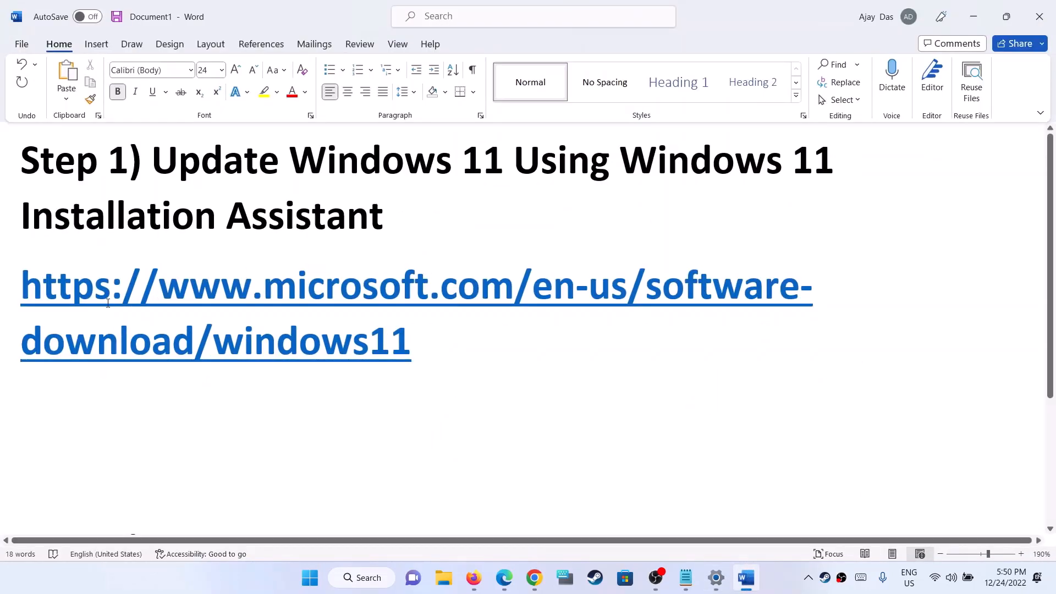
- Select the microsoft.com Windows 11 download link in Word and view it in Chrome
{"action": "left_click_drag", "start_coordinate": [151, 160], "coordinate": [617, 160]}
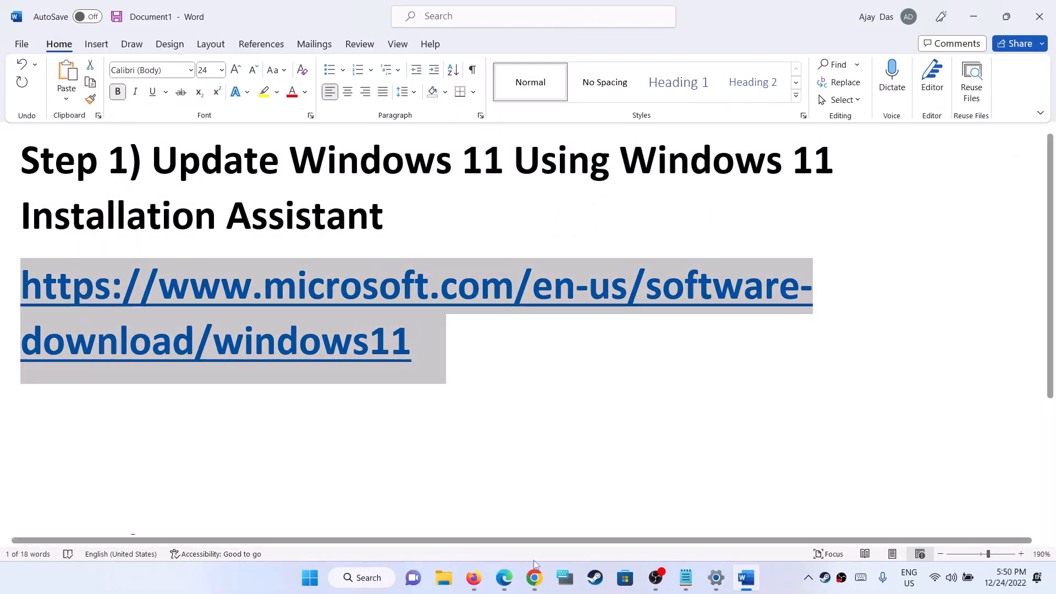
{"action": "left_click", "coordinate": [533, 577]}
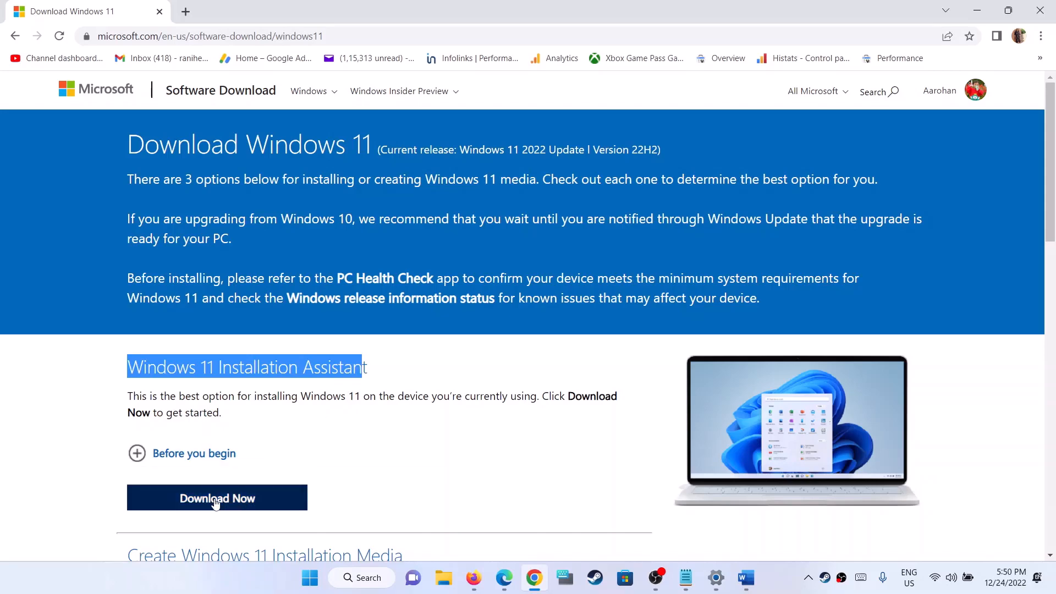
- Download and run the Windows 11 Installation Assistant, approving User Account Control
{"action": "left_click", "coordinate": [216, 498]}
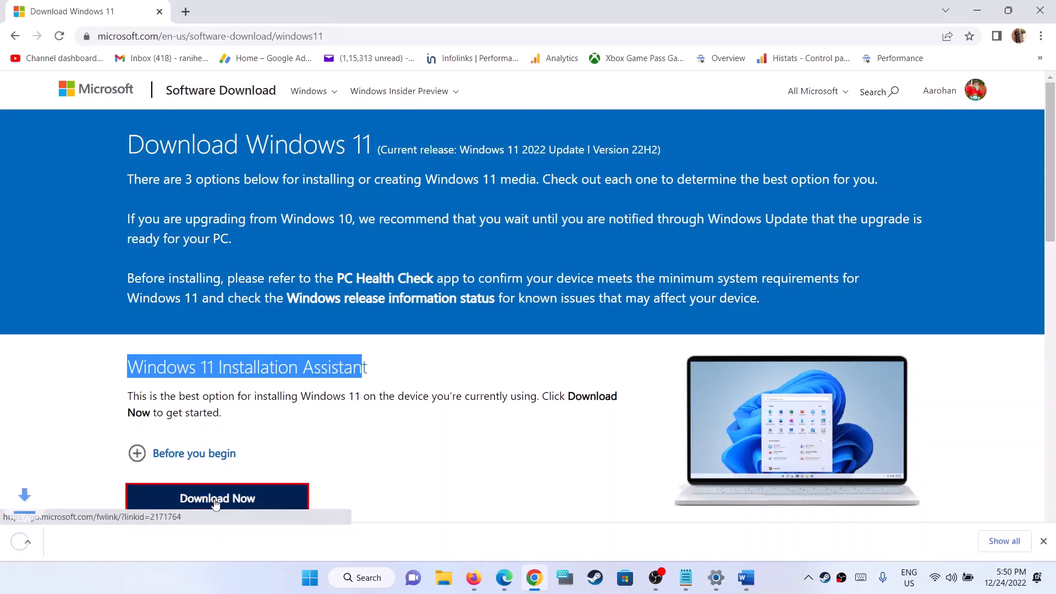
{"action": "left_click", "coordinate": [217, 498]}
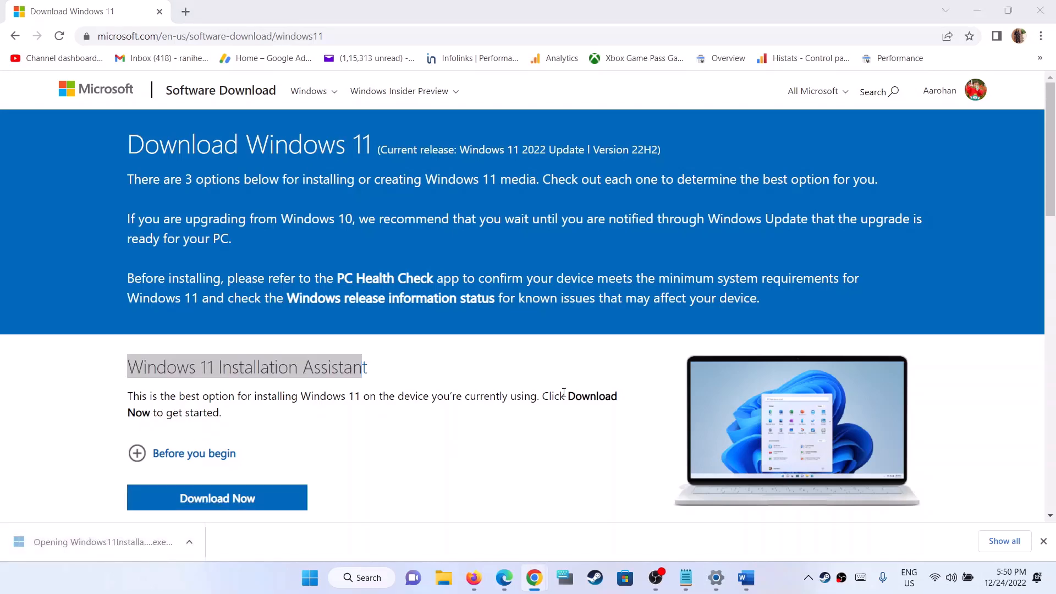
{"action": "left_click", "coordinate": [216, 498]}
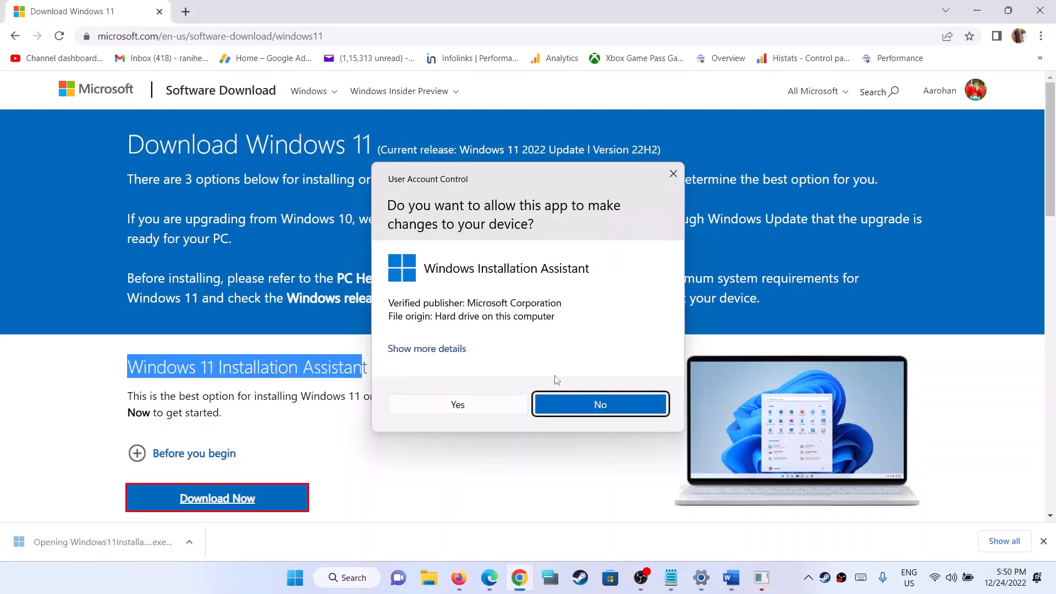
{"action": "left_click", "coordinate": [599, 404]}
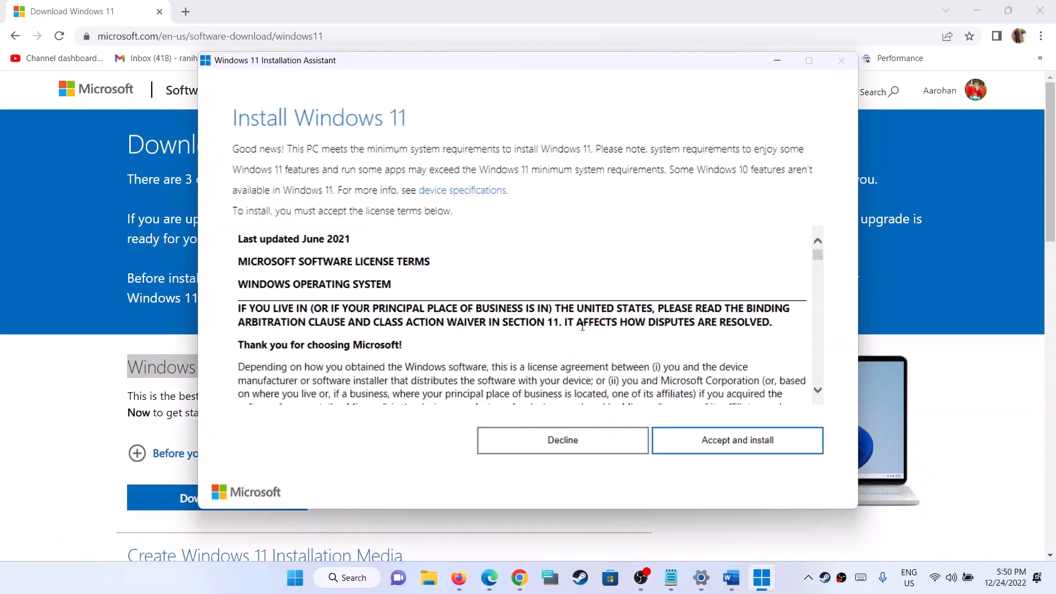
{"action": "mouse_move", "coordinate": [525, 283]}
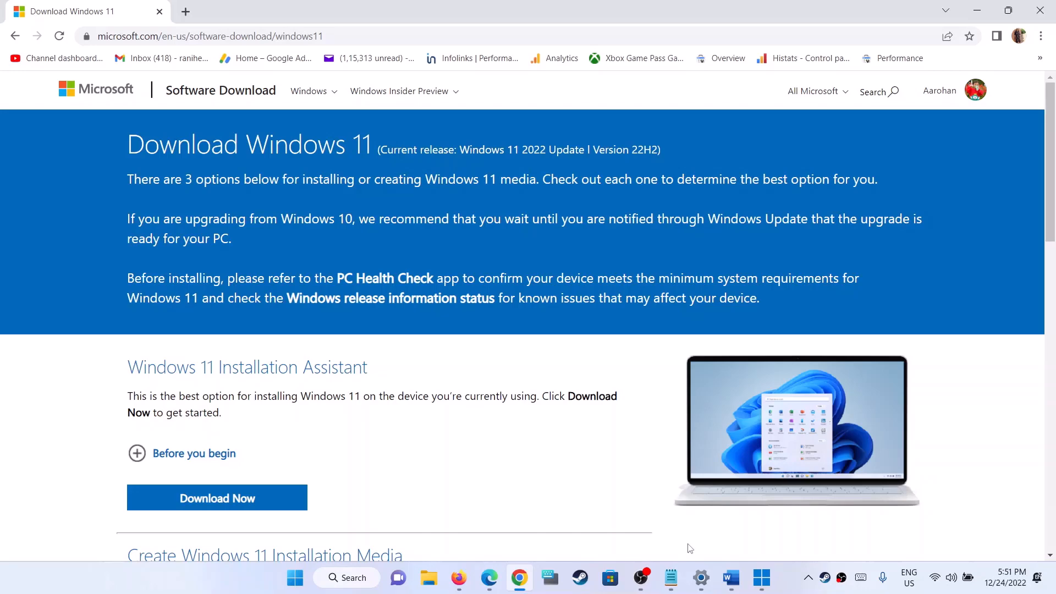
- Download MediaCreationTool.exe from Create Windows 11 Installation Media and launch it
{"action": "left_click", "coordinate": [700, 577]}
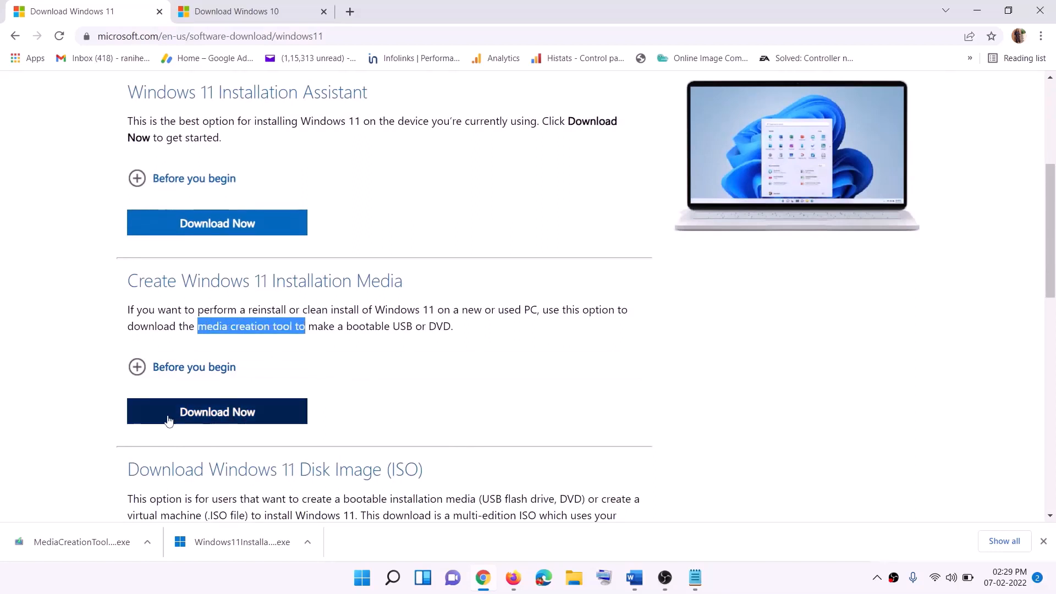
{"action": "left_click", "coordinate": [216, 412]}
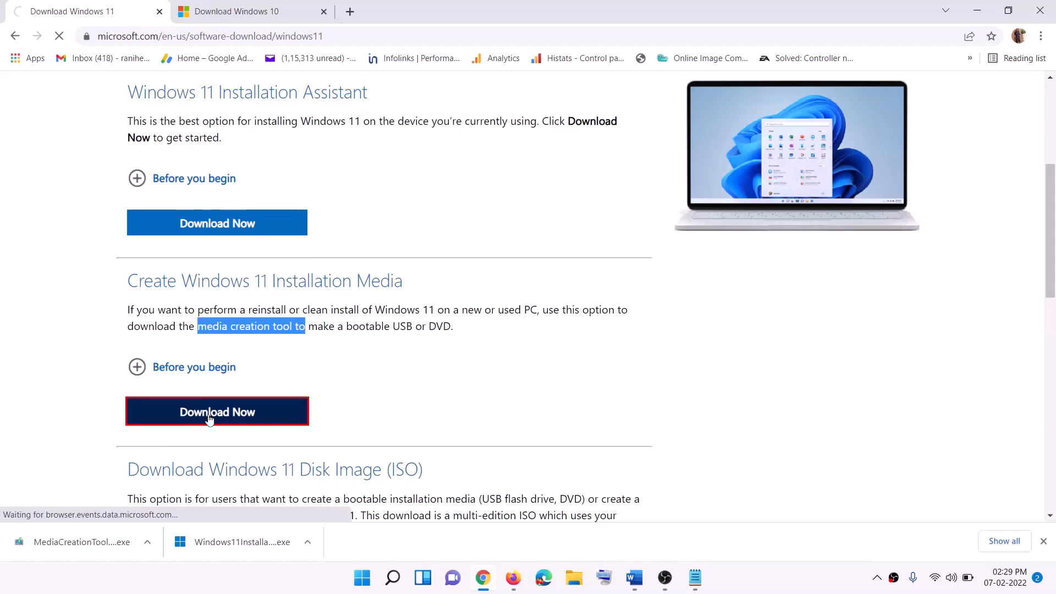
{"action": "left_click", "coordinate": [217, 411]}
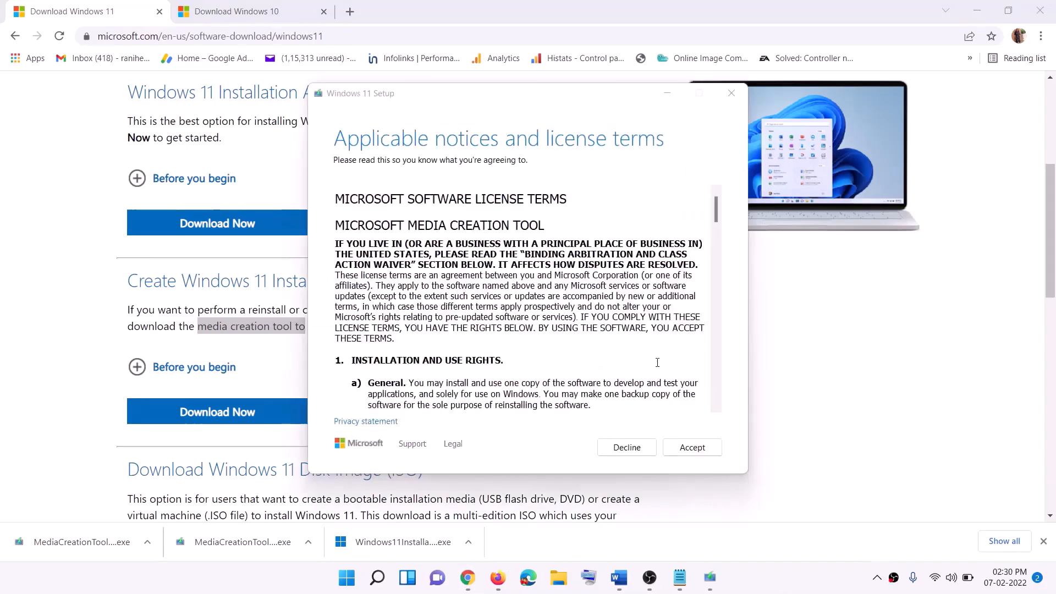
- Accept the license, keep recommended options, and save a Windows 11 ISO to the Desktop
{"action": "left_click", "coordinate": [691, 447]}
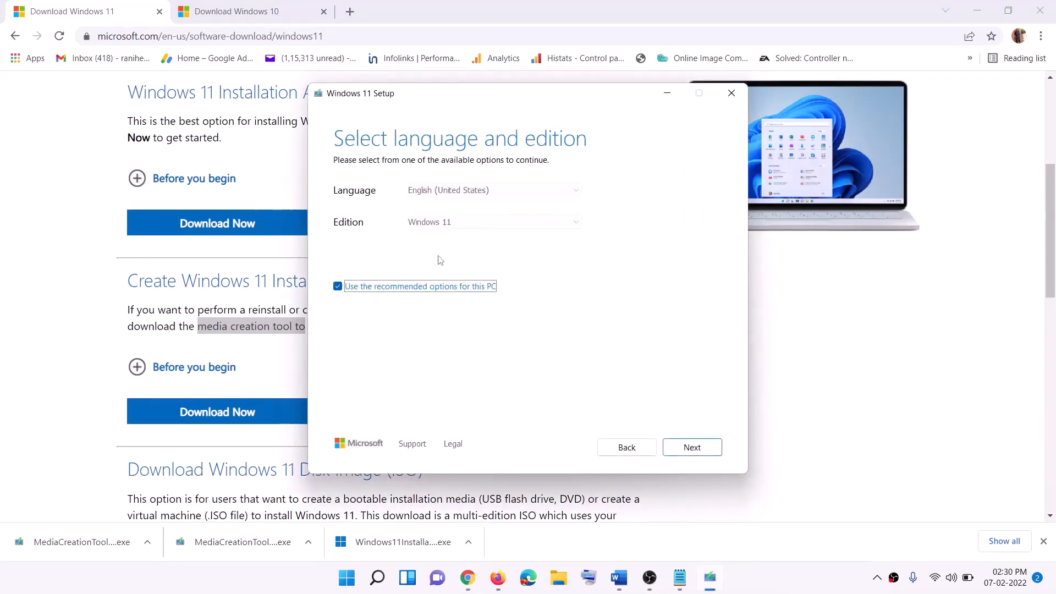
{"action": "left_click", "coordinate": [690, 447]}
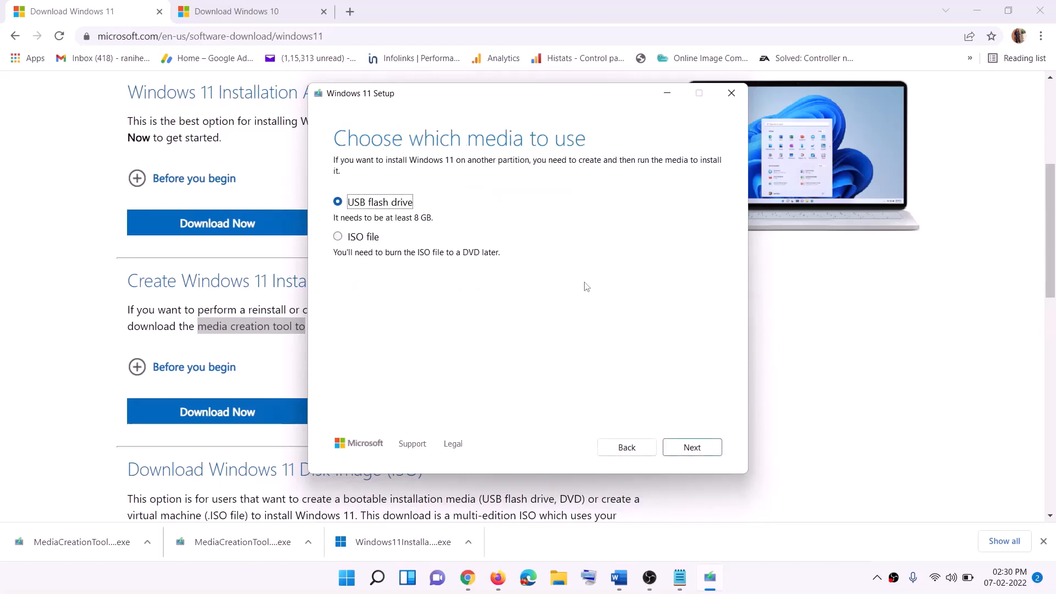
{"action": "left_click", "coordinate": [338, 236]}
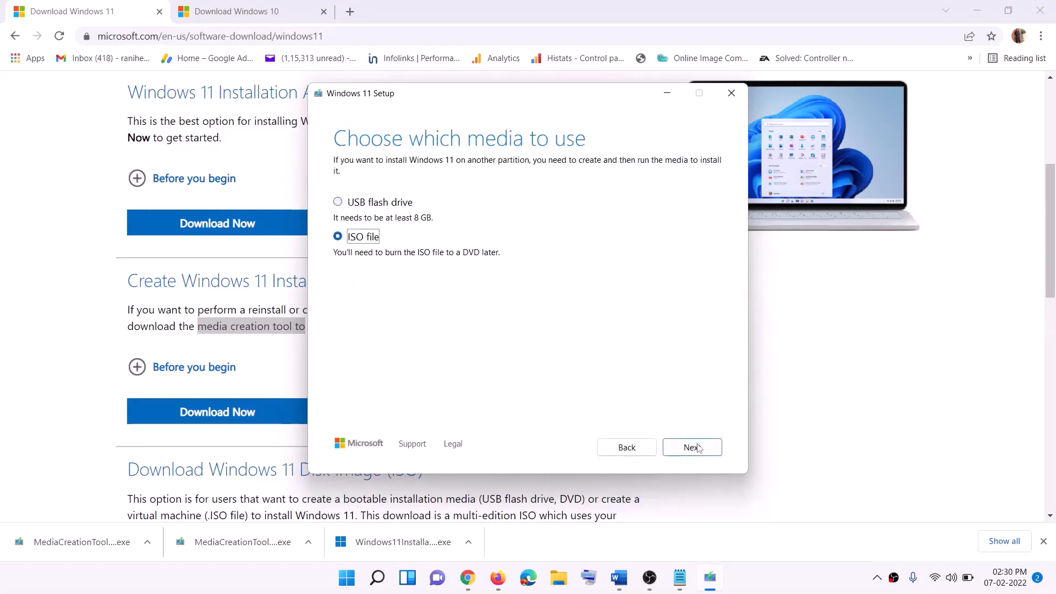
{"action": "left_click", "coordinate": [692, 447]}
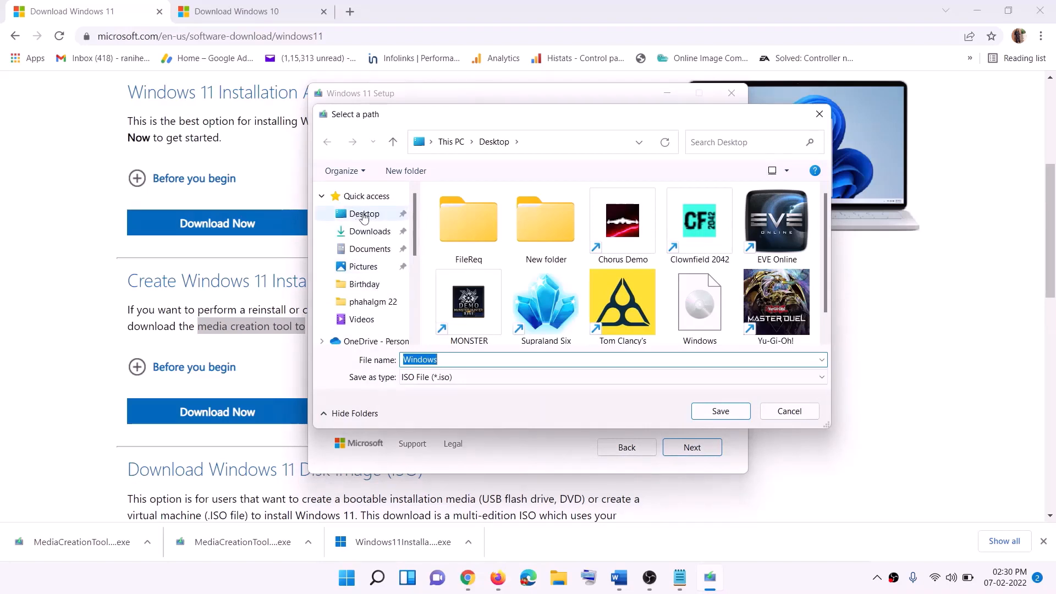
{"action": "left_click", "coordinate": [363, 214]}
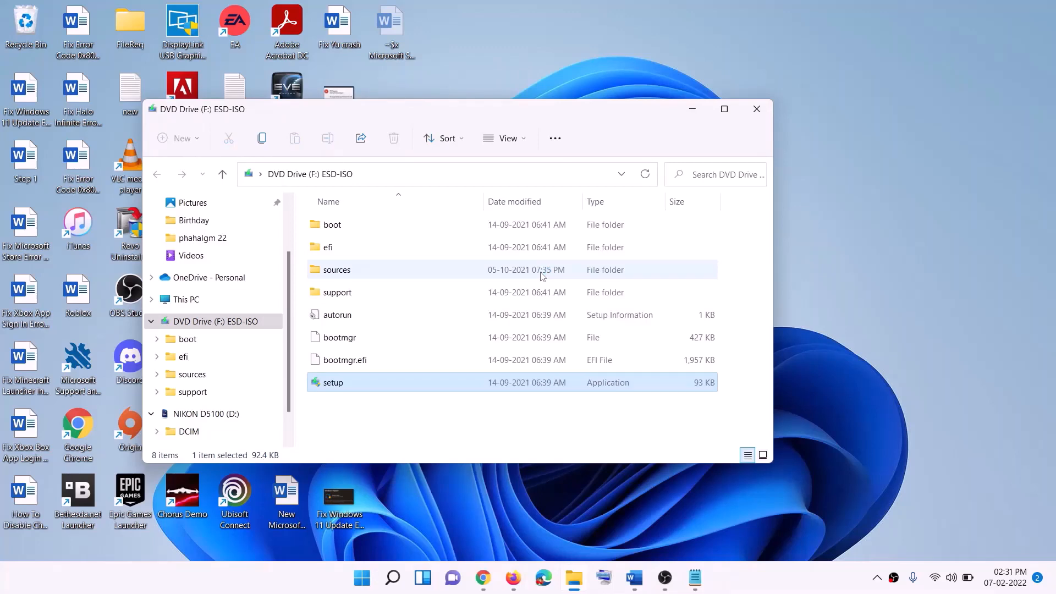
- Run setup from DVD Drive (F:) ESD-ISO and continue past Install Windows 11
{"action": "double_click", "coordinate": [331, 381]}
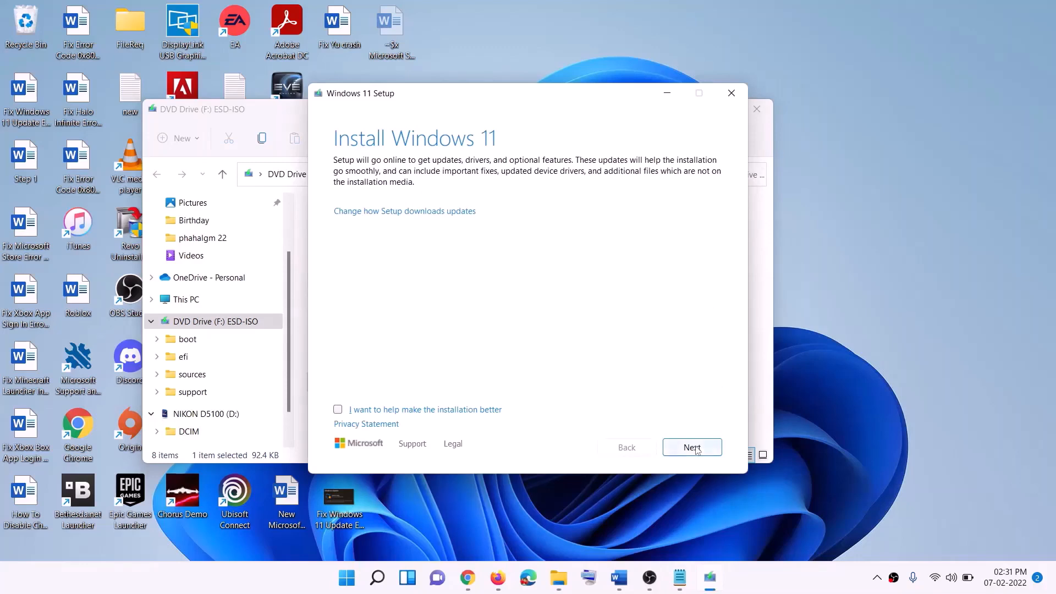
{"action": "left_click", "coordinate": [692, 448]}
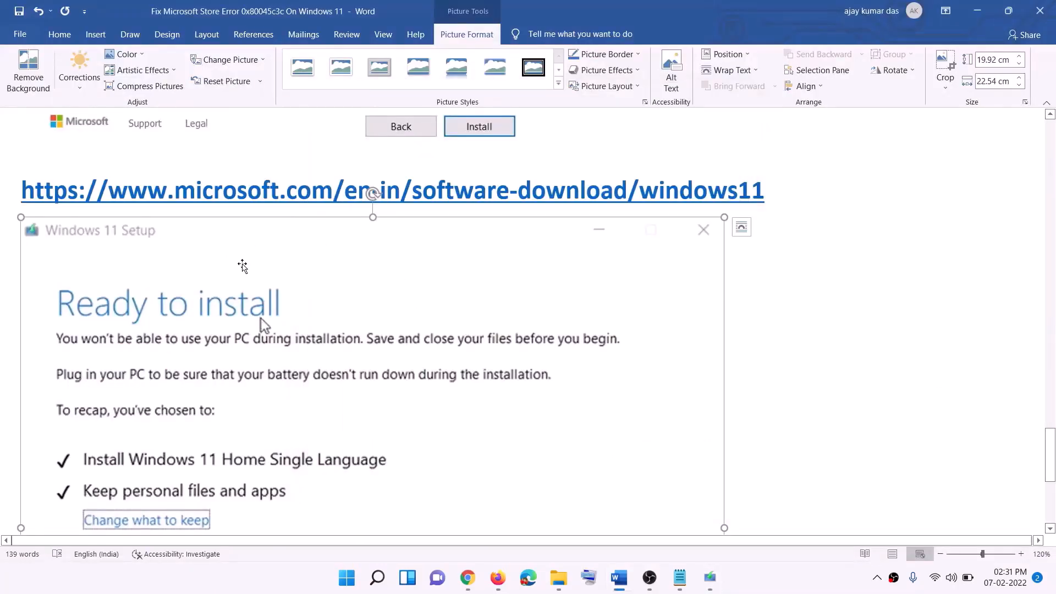
{"action": "scroll", "scroll_direction": "down", "scroll_amount": 3}
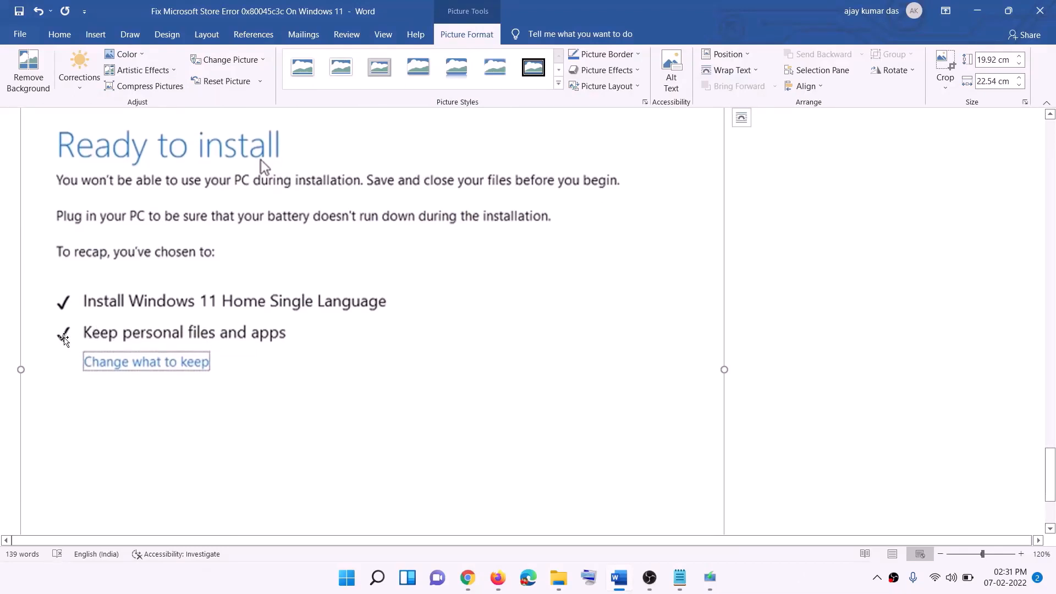
{"action": "mouse_move", "coordinate": [73, 353]}
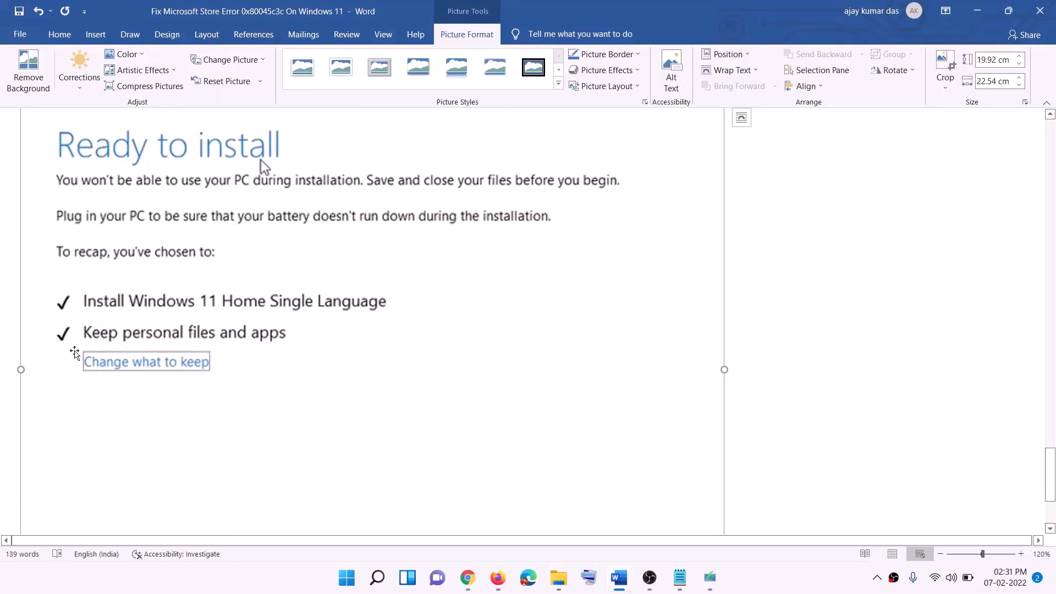
{"action": "scroll", "scroll_direction": "down", "scroll_amount": 3}
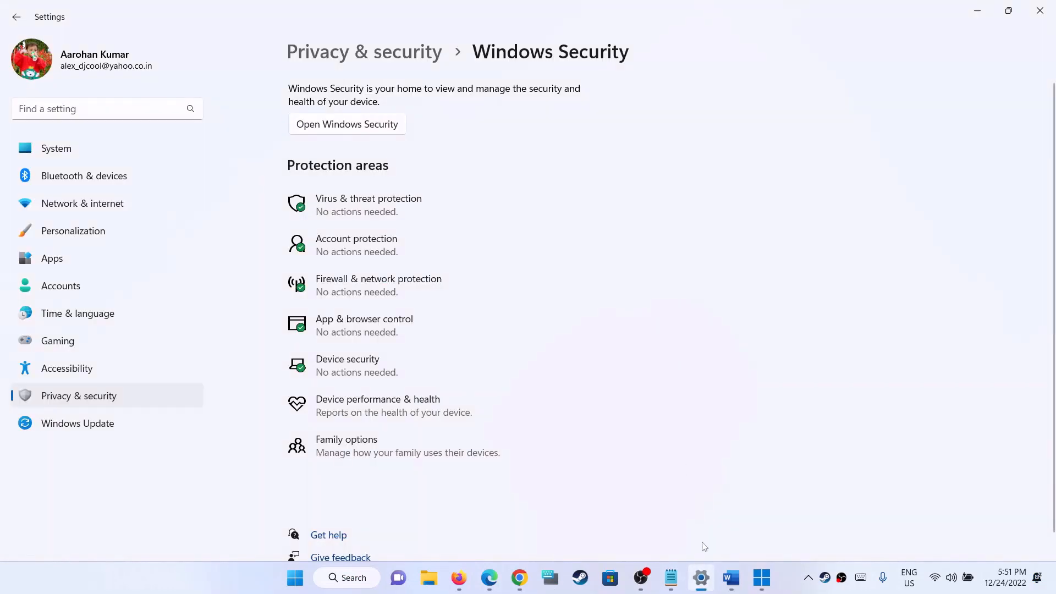
{"action": "mouse_move", "coordinate": [402, 343]}
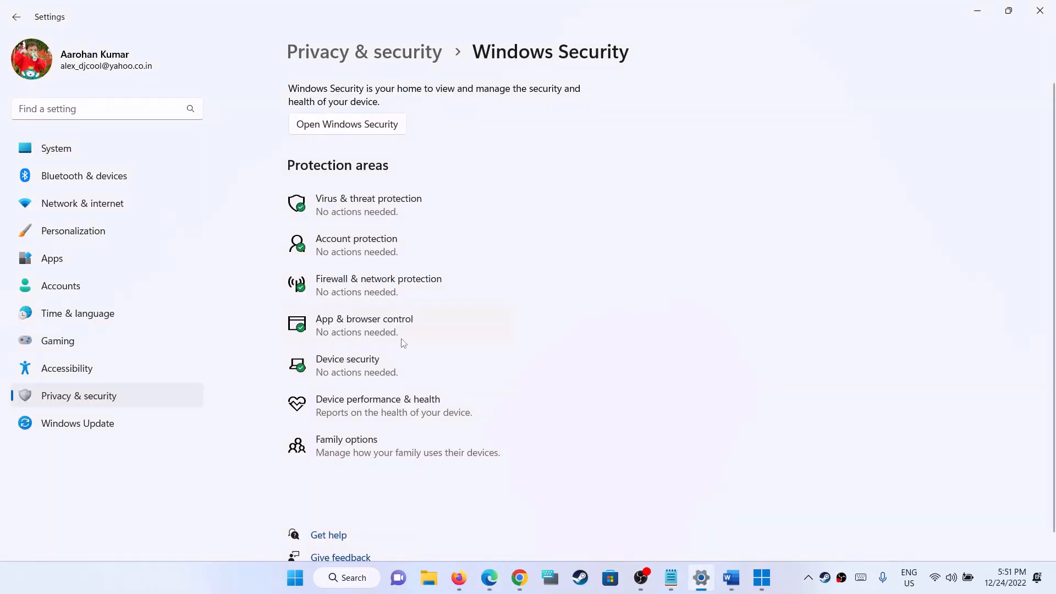
- Open App & browser control, showing Smart App Control and Exploit protection
{"action": "left_click", "coordinate": [363, 325]}
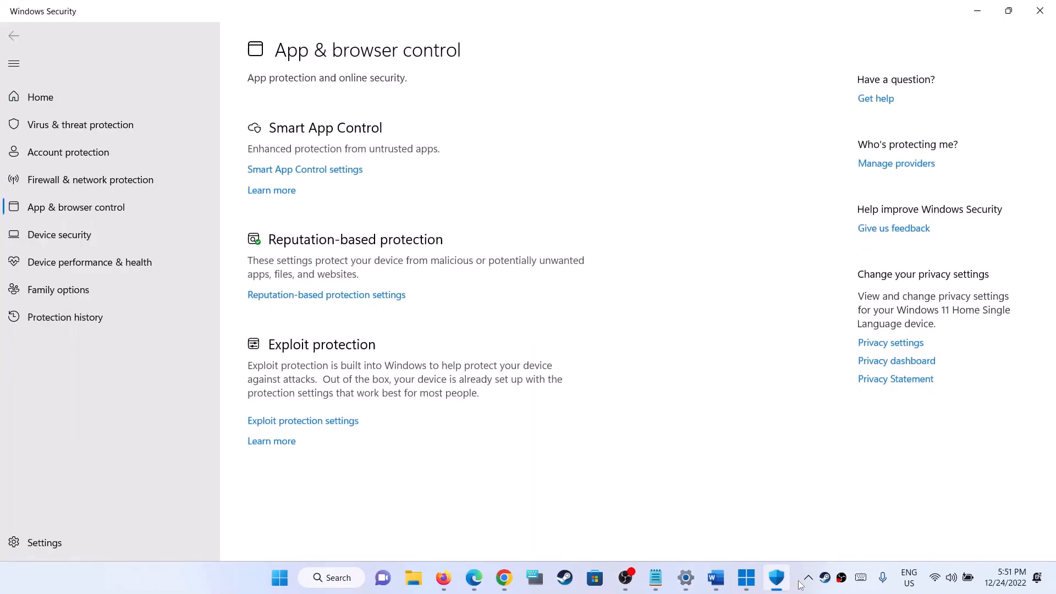